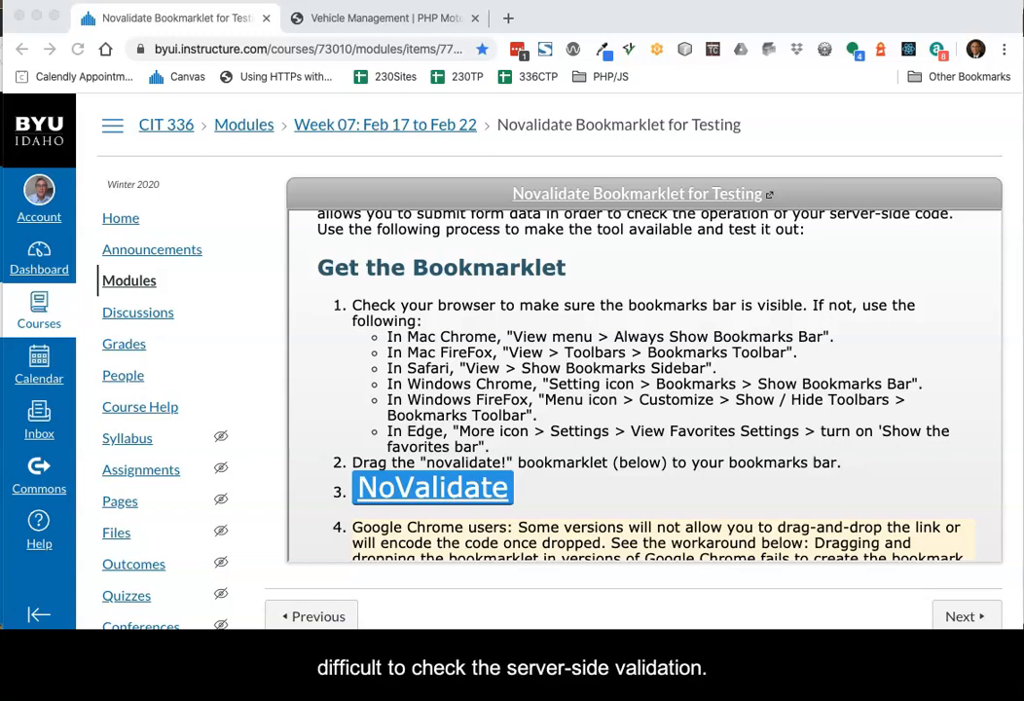
mouse_move(29, 553)
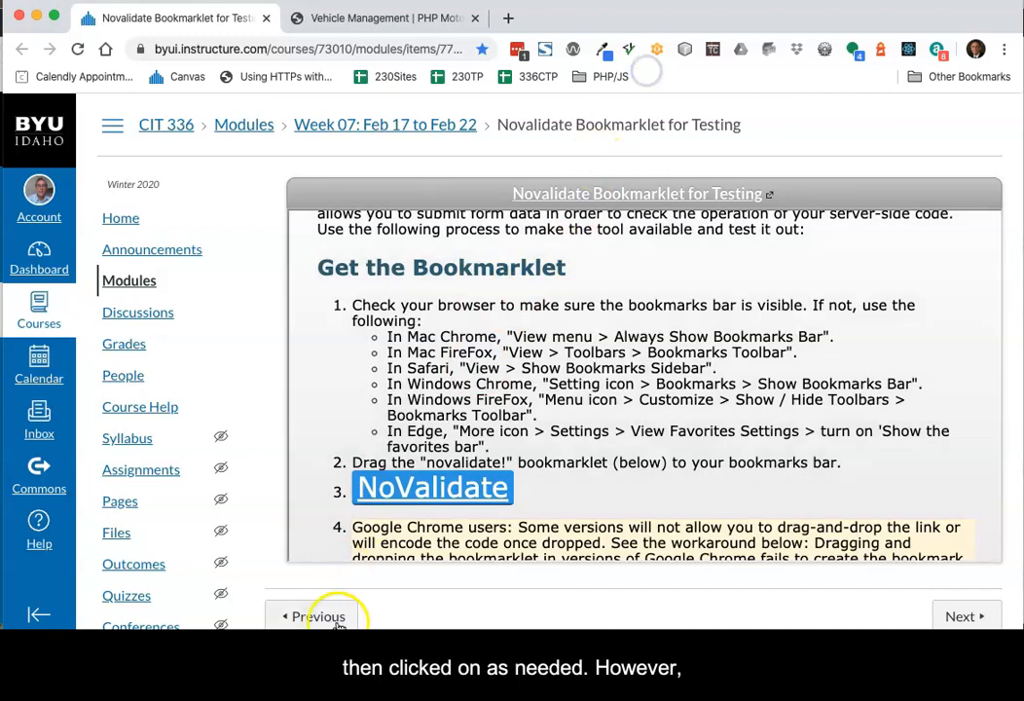
- With the NoValidate link on the bookmarks bar, switch to the PHP Motors Vehicle Management page
scroll("up", 3)
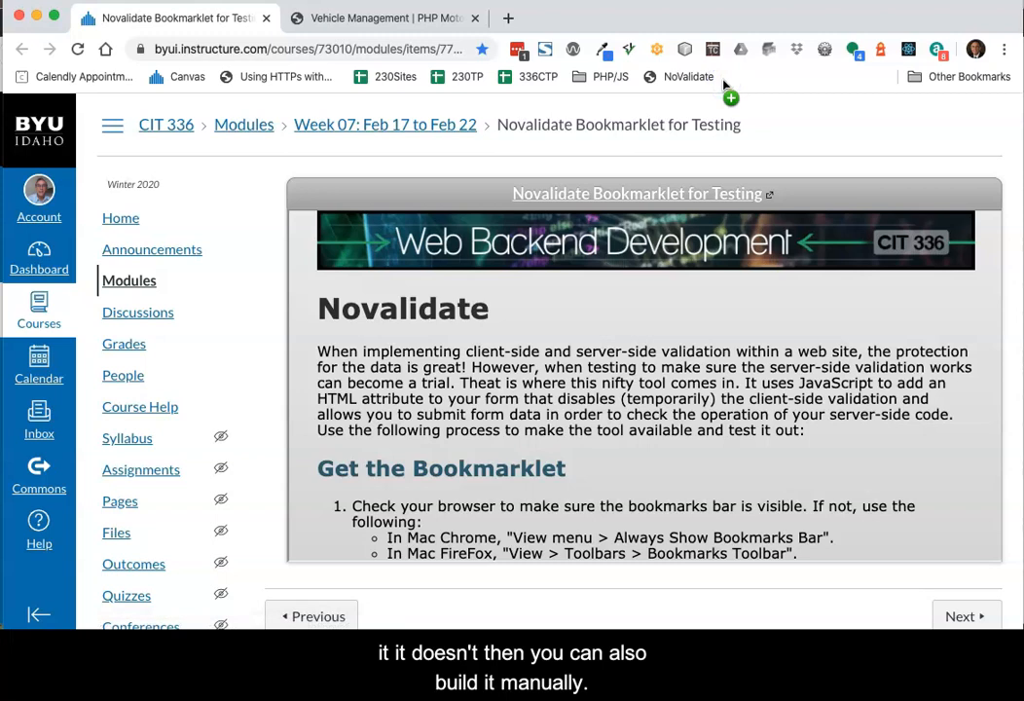
mouse_move(725, 93)
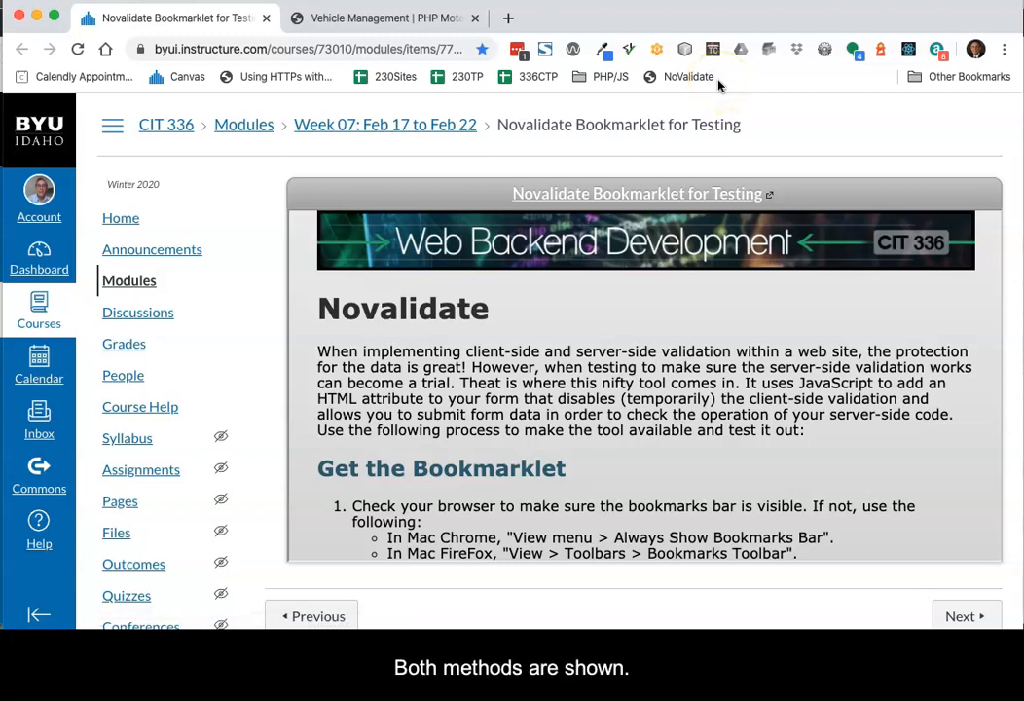
mouse_move(687, 76)
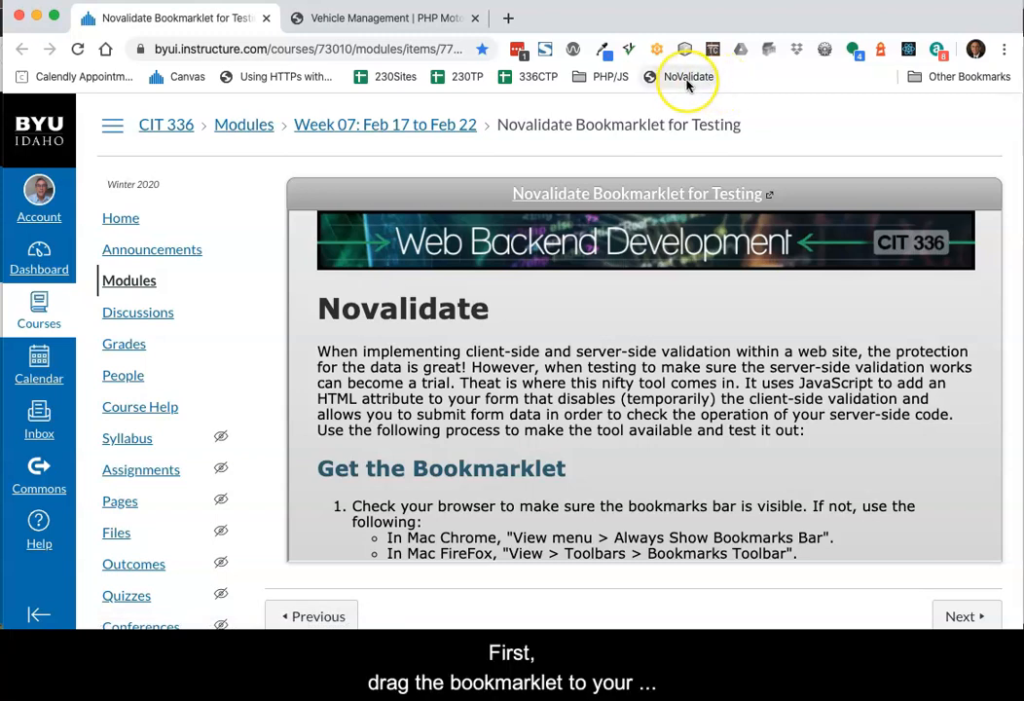
mouse_move(687, 78)
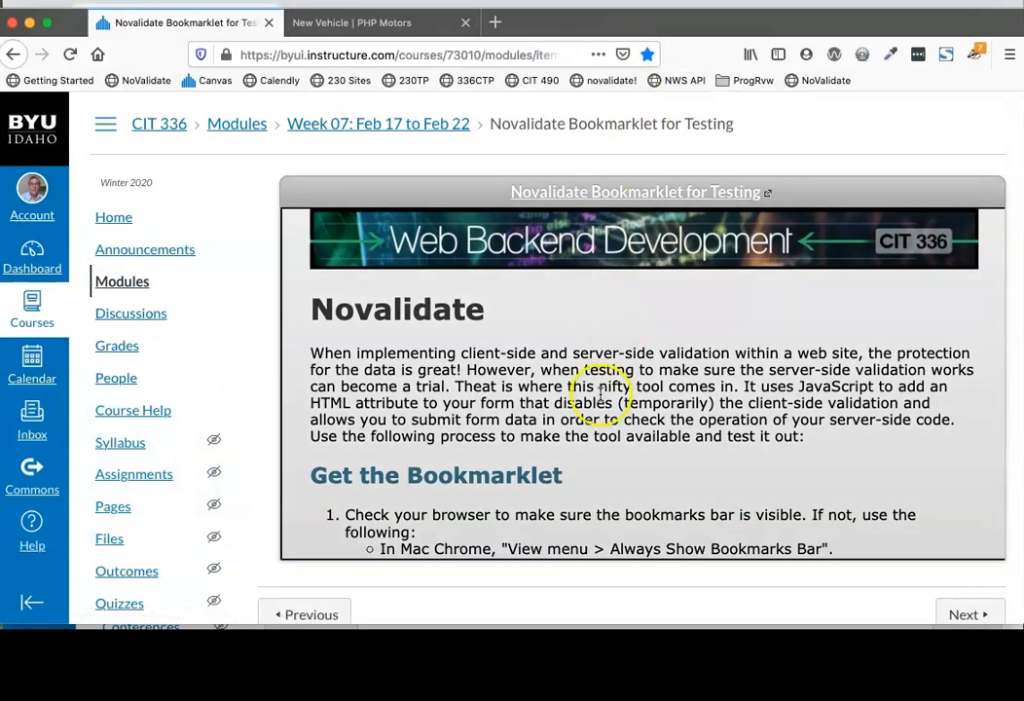
scroll("down", 3)
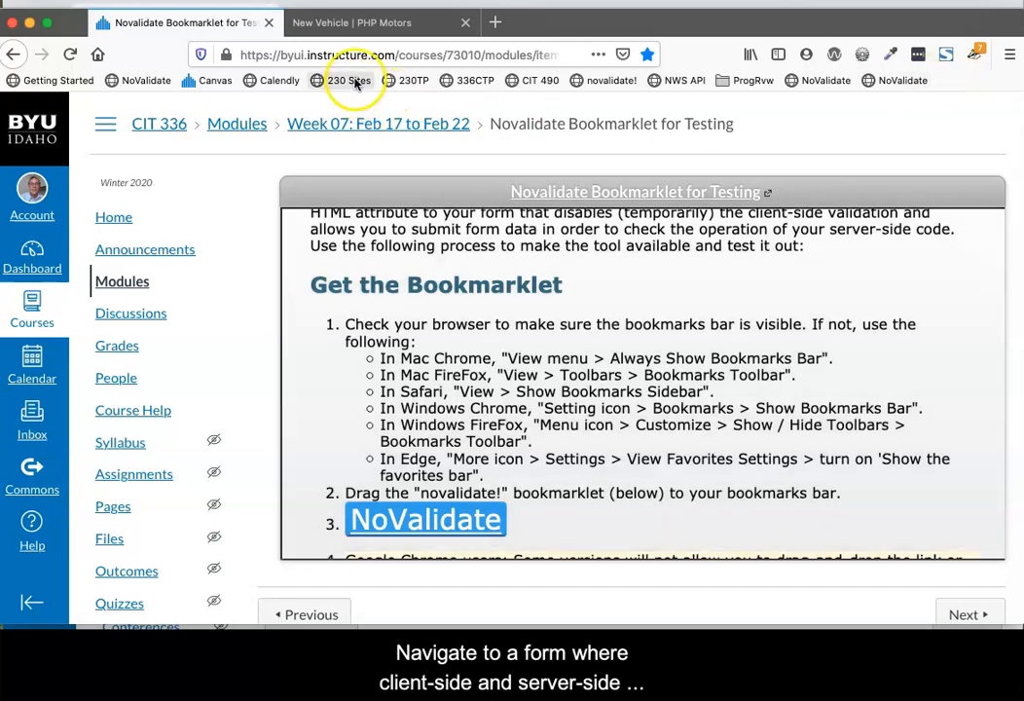
left_click(380, 23)
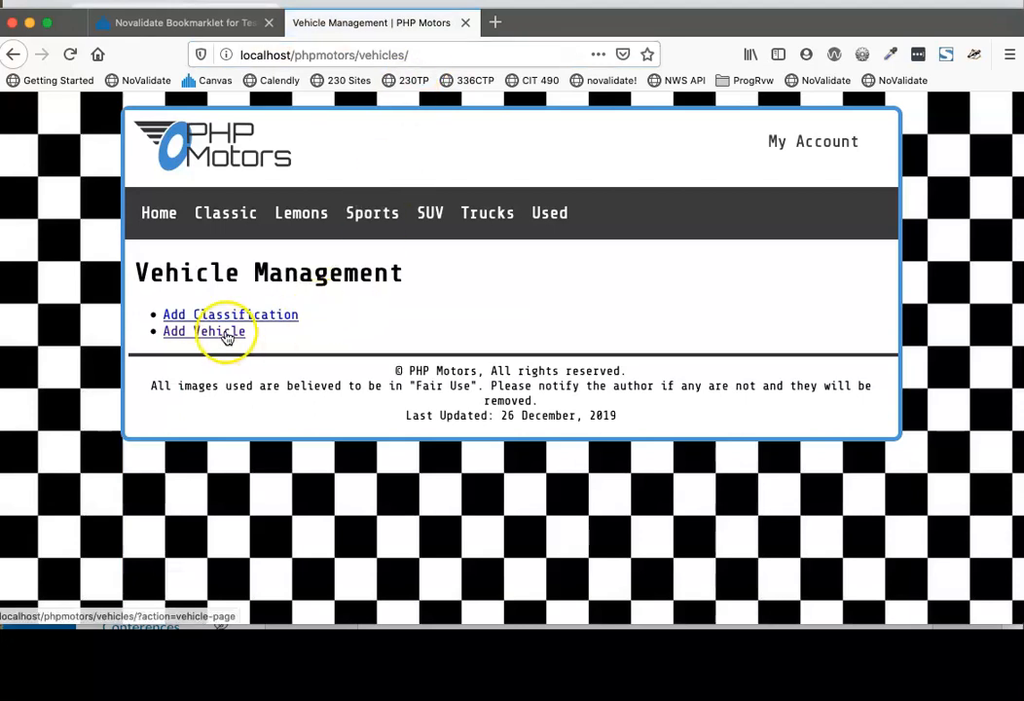
- Submit the empty Add Vehicle form and see client-side validation block it
left_click(202, 331)
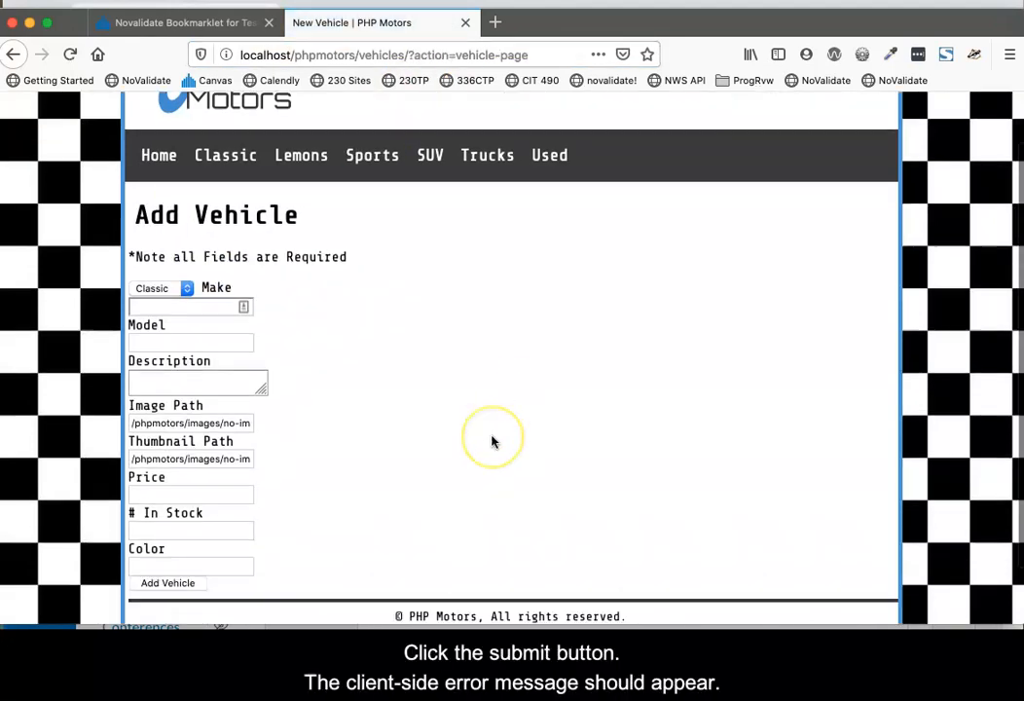
left_click(168, 518)
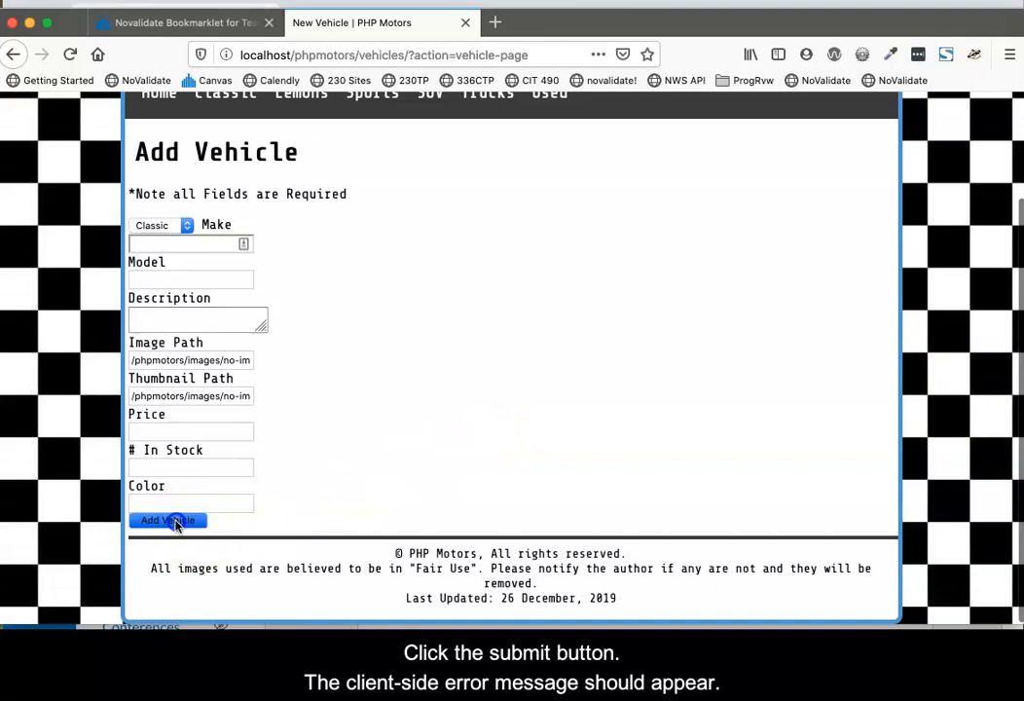
left_click(167, 520)
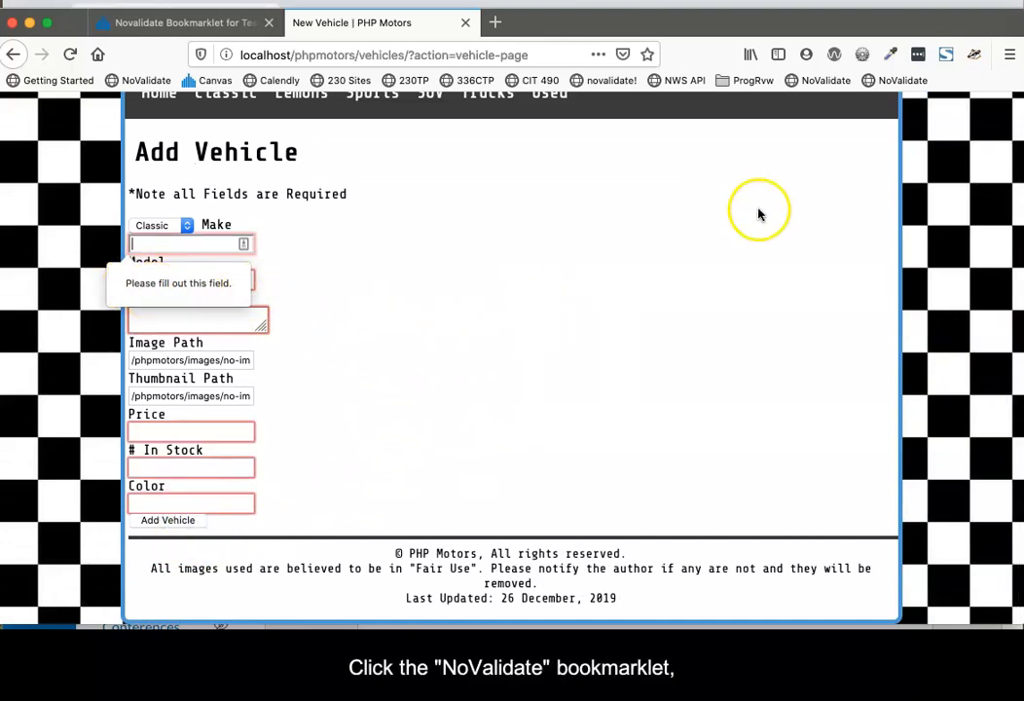
- Run the NoValidate bookmarklet and resubmit so the server's empty-fields error appears
left_click(900, 80)
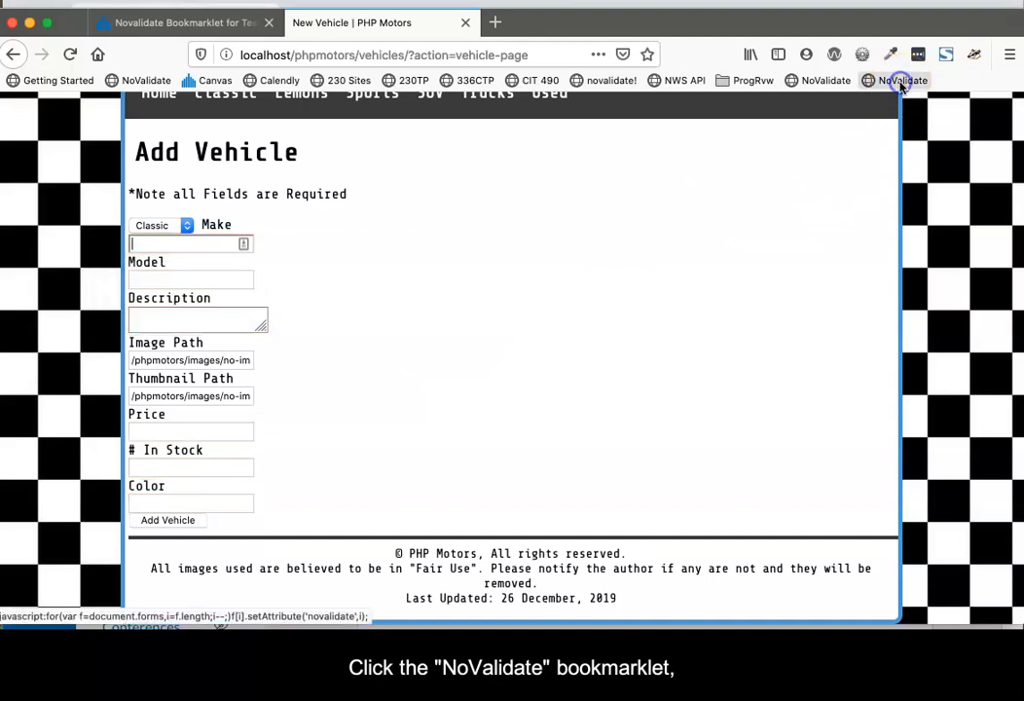
left_click(900, 79)
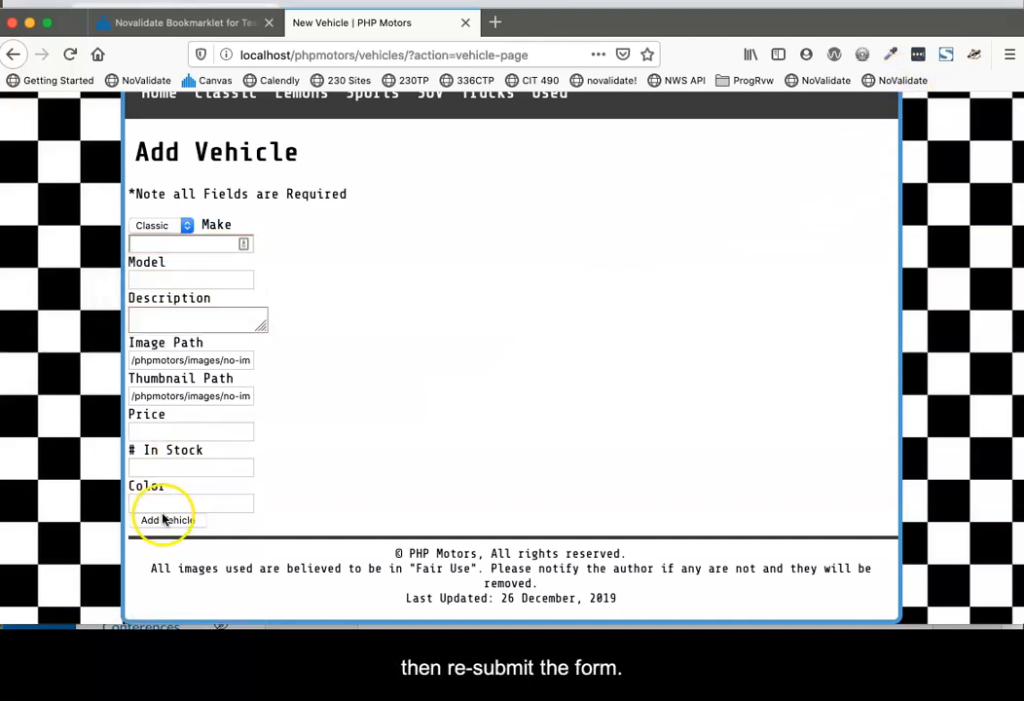
left_click(165, 518)
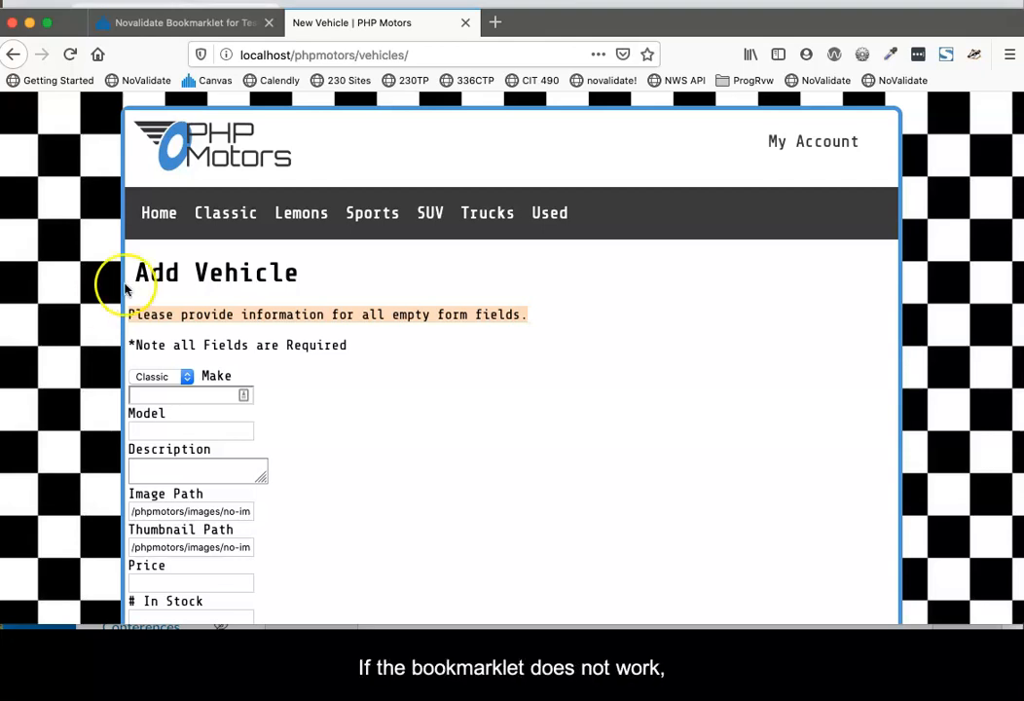
- Review the Novalidate workaround code in Canvas and view the NoValidate bookmark's properties
left_click(185, 24)
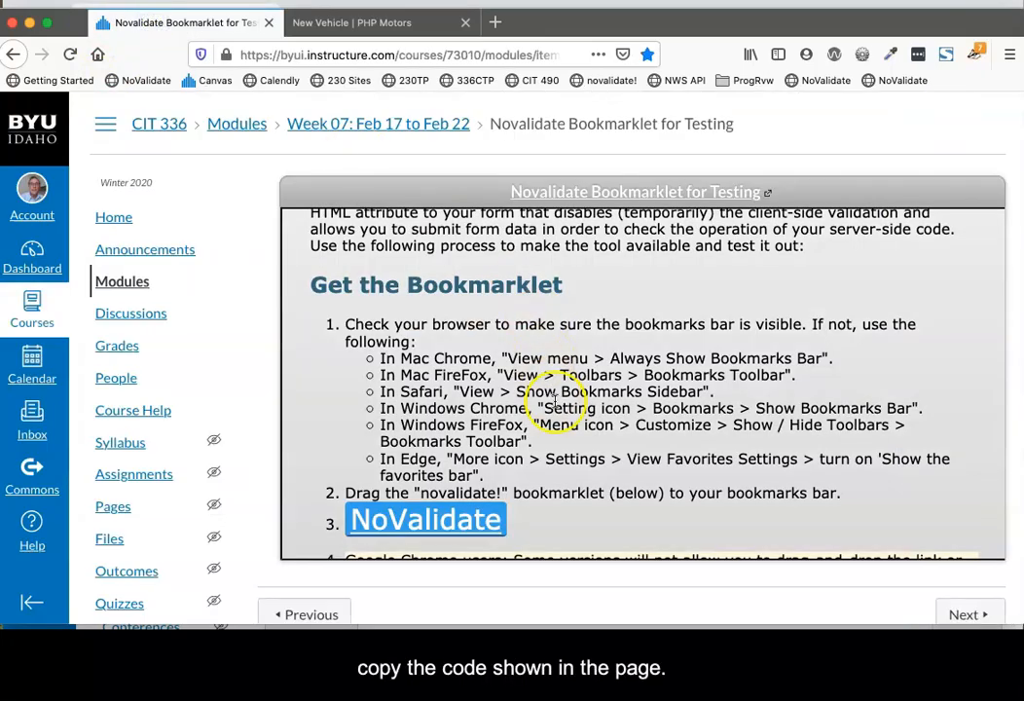
scroll("down", 3)
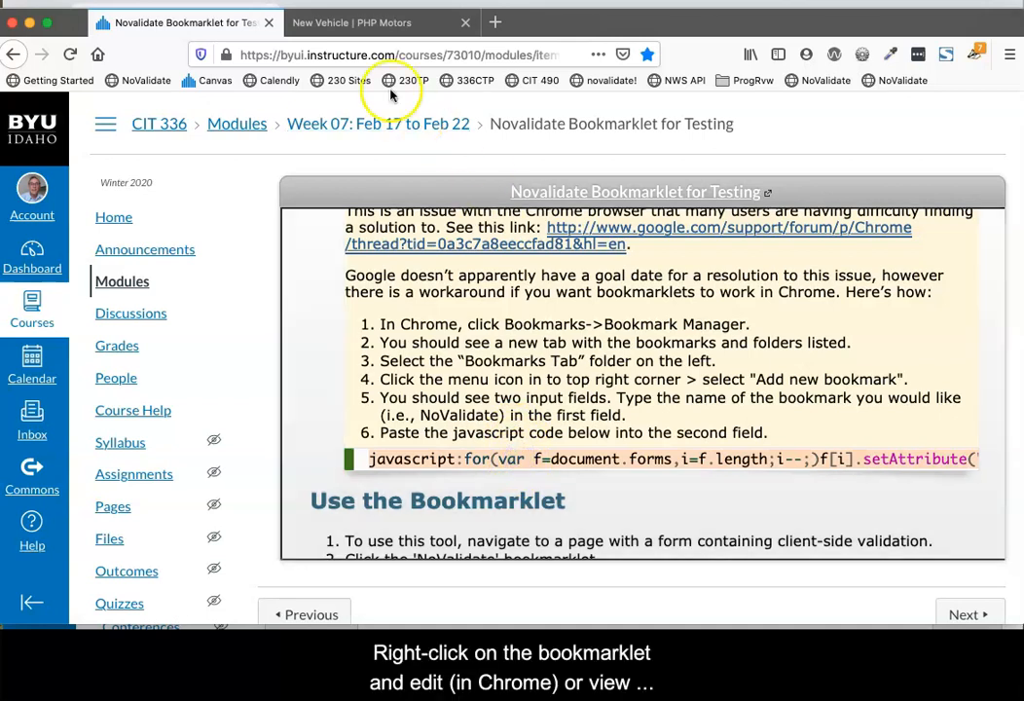
mouse_move(899, 80)
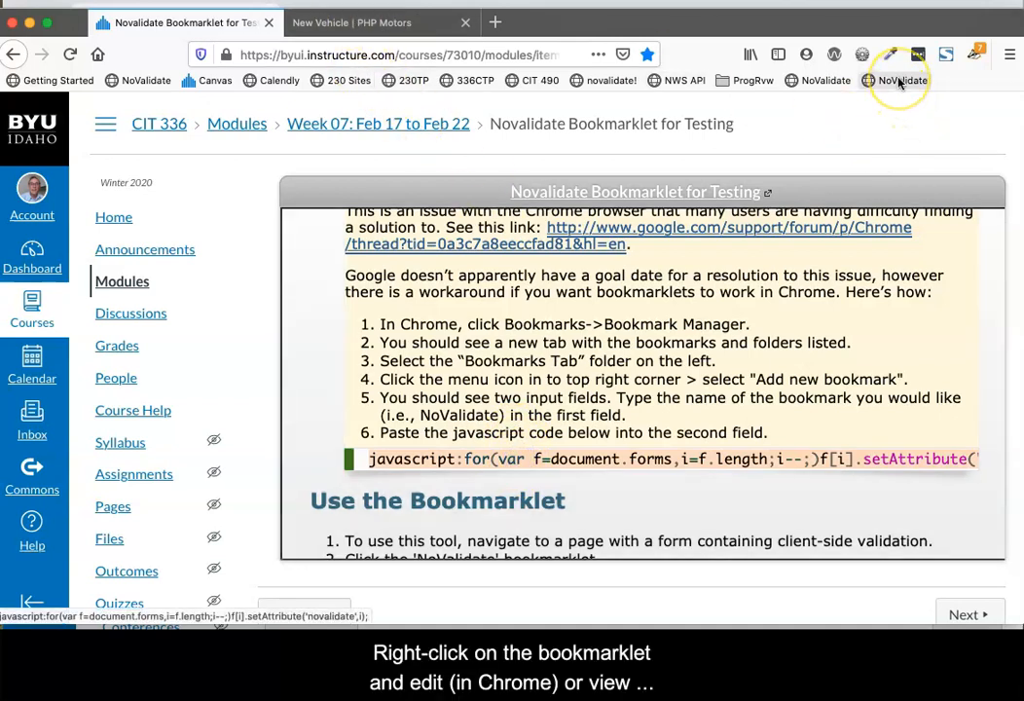
right_click(894, 82)
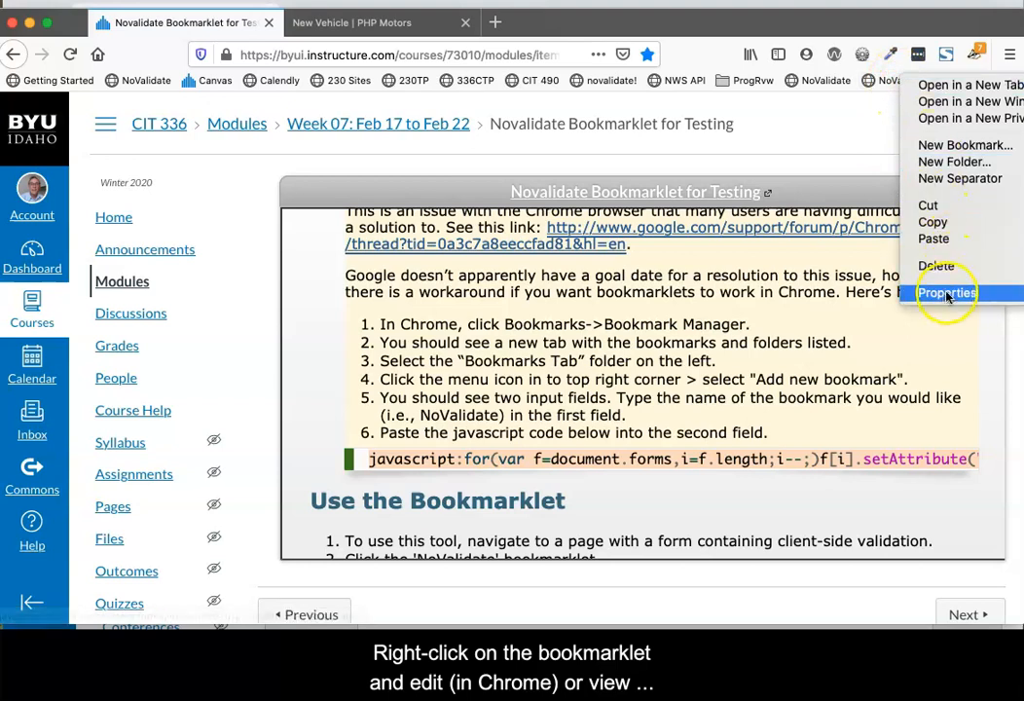
left_click(947, 292)
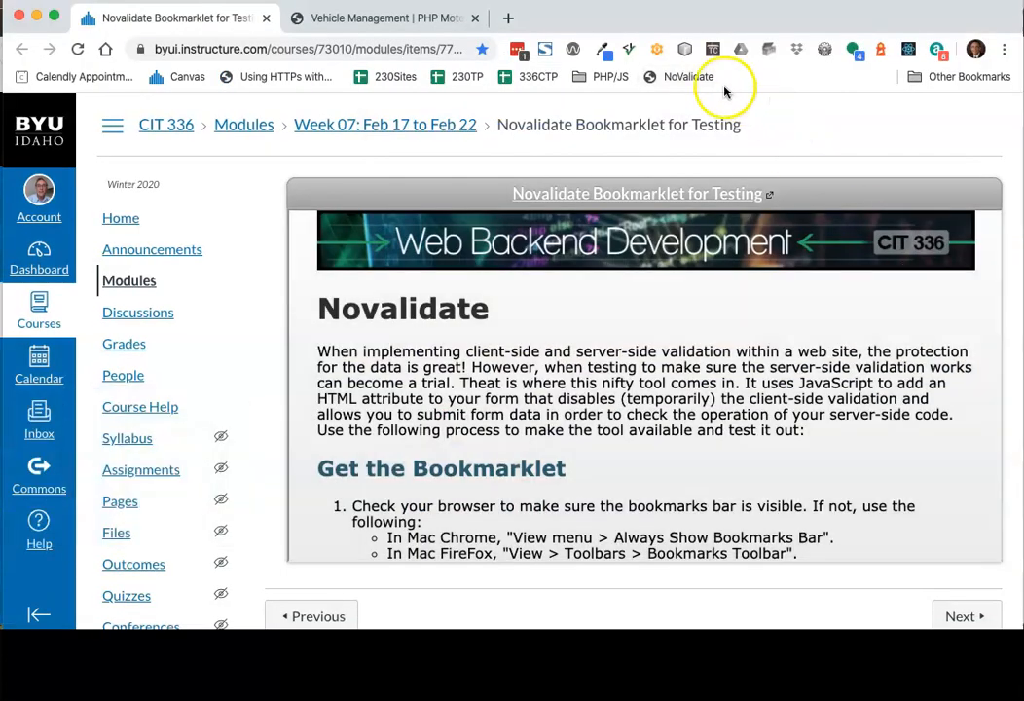
- Edit the NoValidate bookmark so its URL is the javascript: novalidate setAttribute loop
right_click(681, 76)
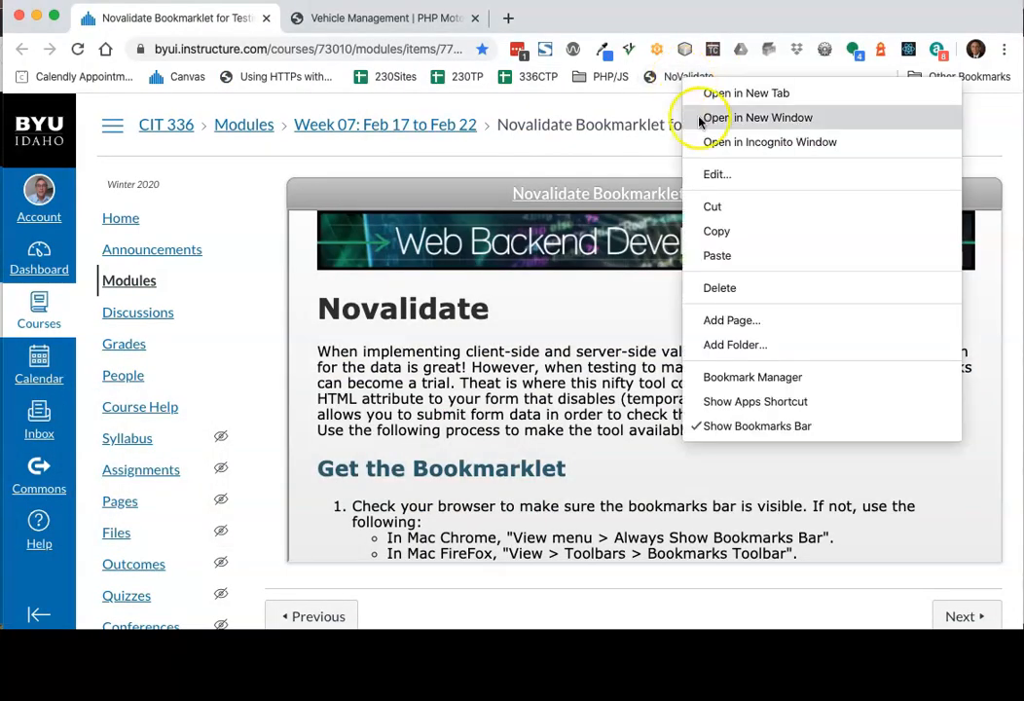
left_click(717, 175)
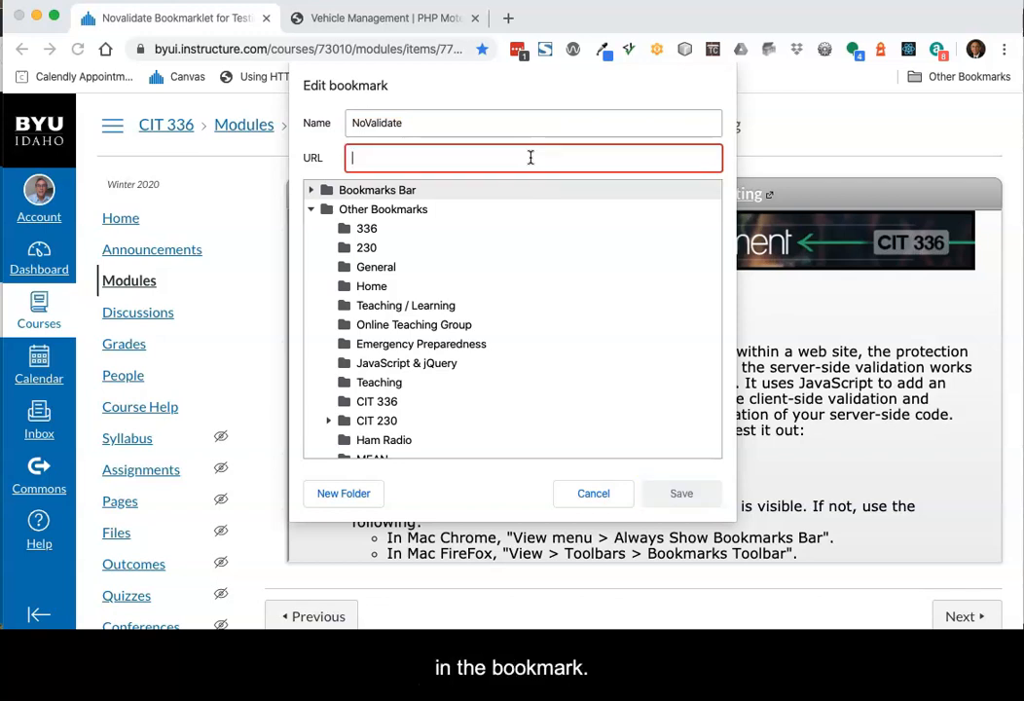
type("javascript:for(var f=document.forms,i=f.length;i--;)f[i].setAttribute(\"novalidate\",i)")
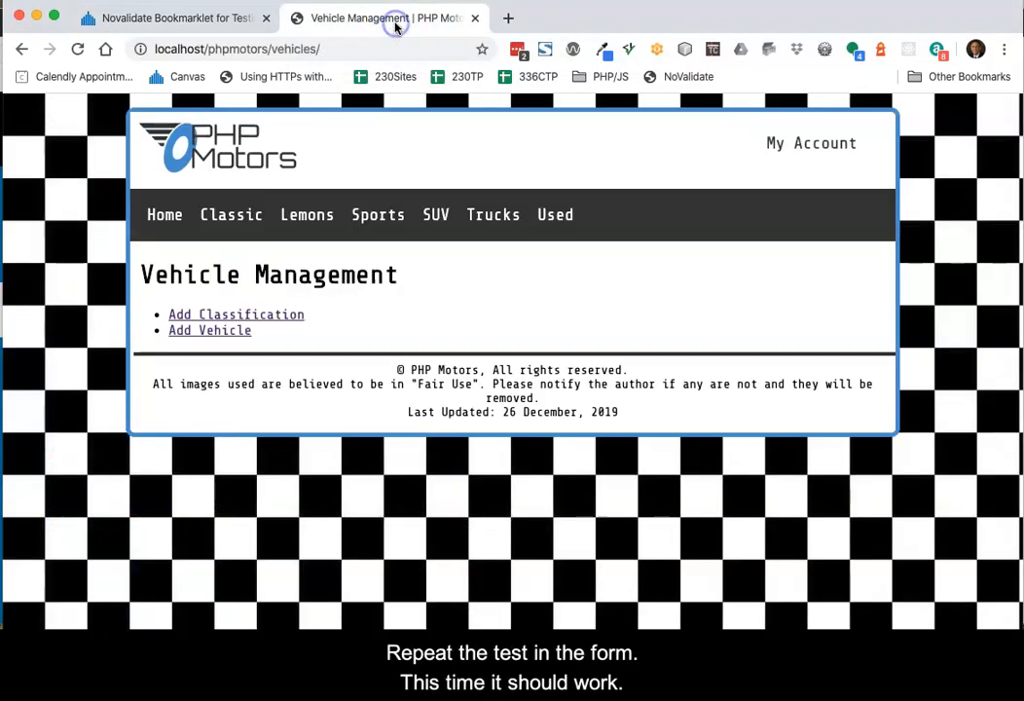
- Submit the empty Add Vehicle form, apply NoValidate, and resubmit to get the server error
left_click(210, 331)
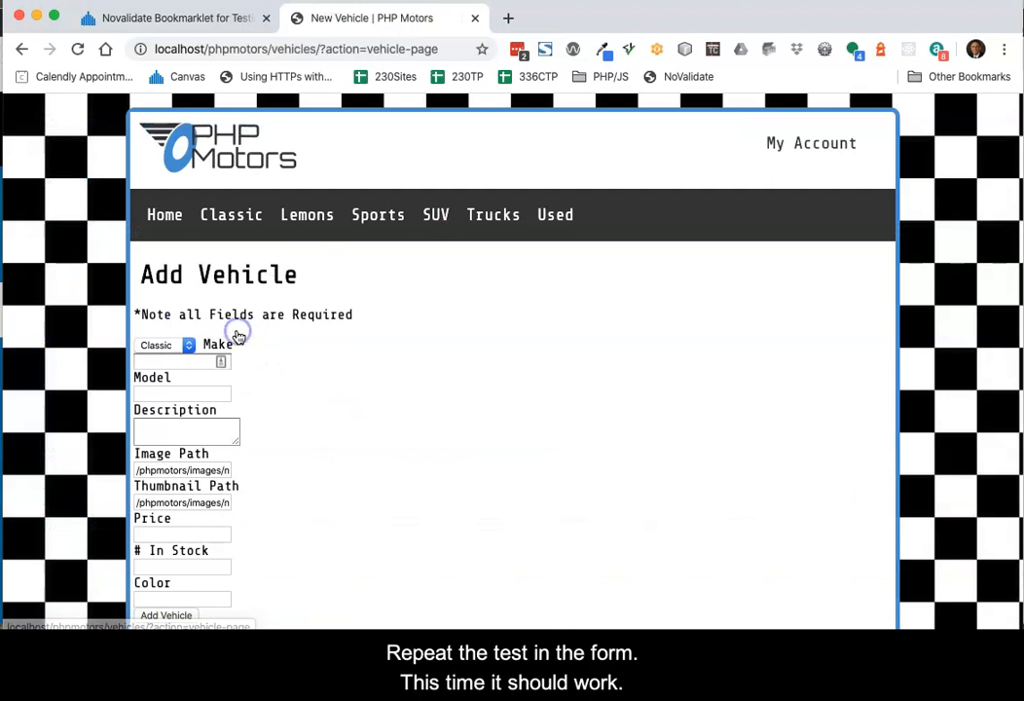
scroll("down", 3)
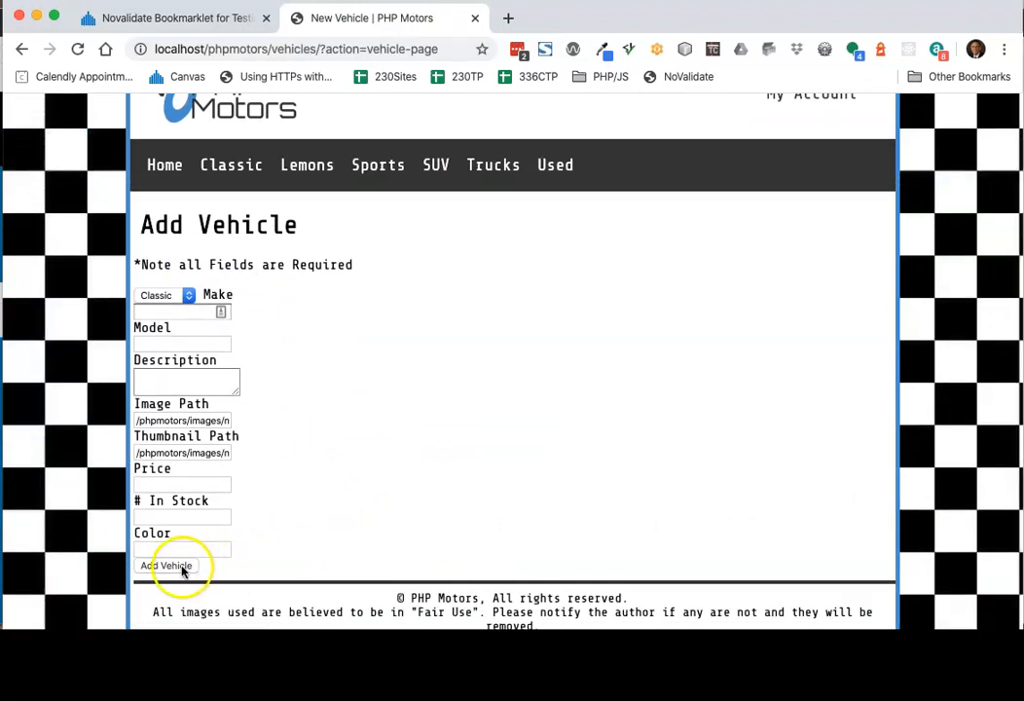
left_click(165, 564)
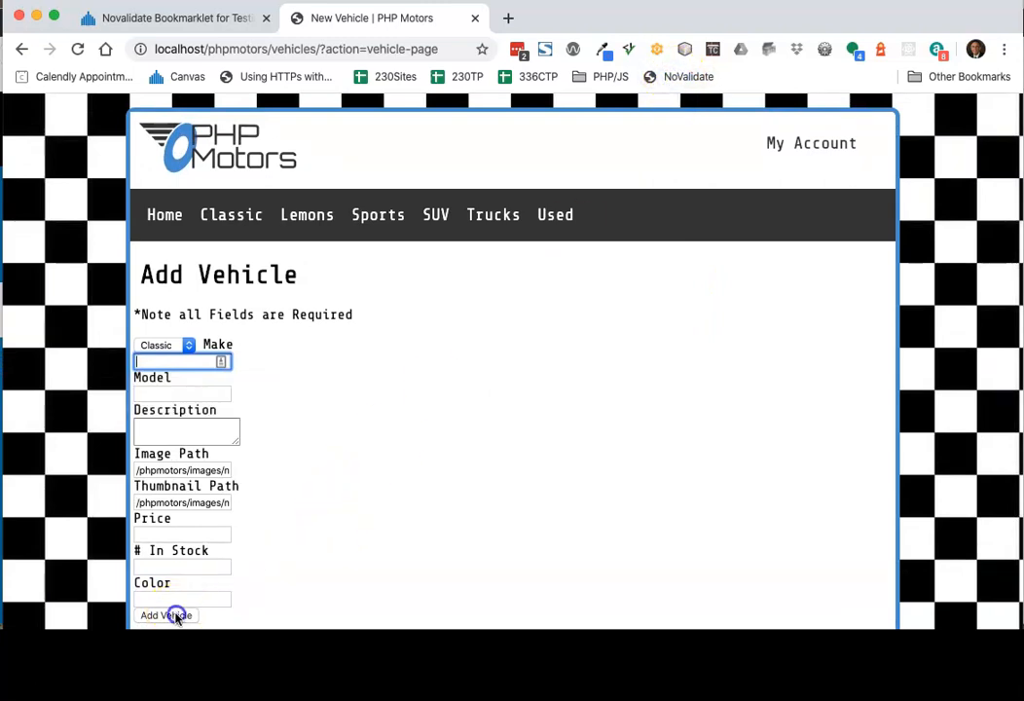
left_click(165, 615)
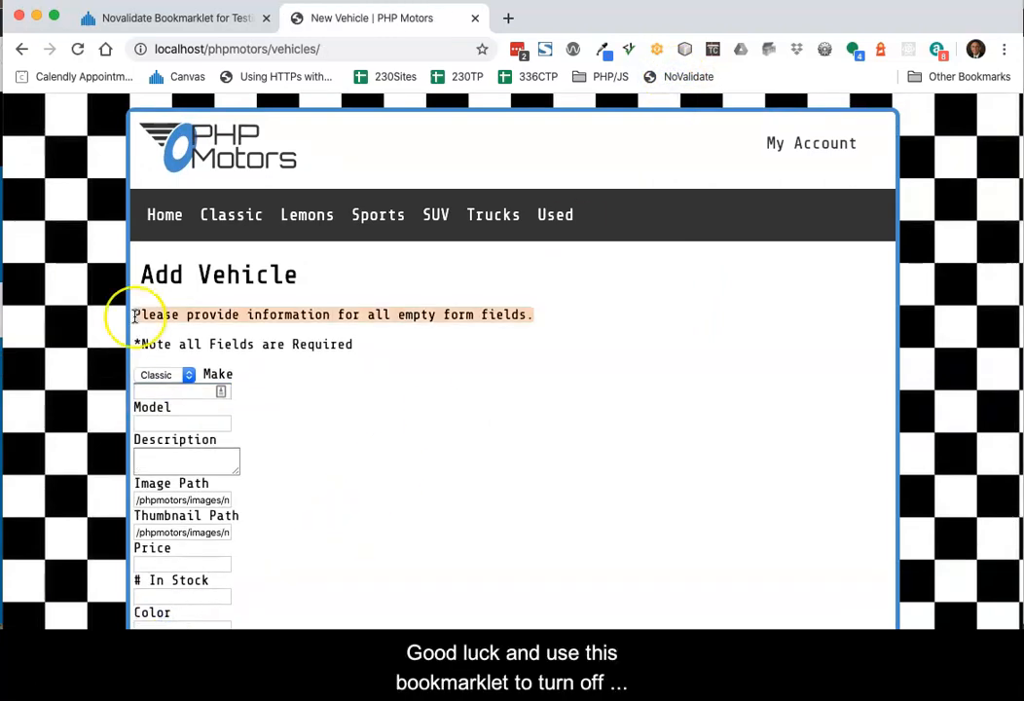